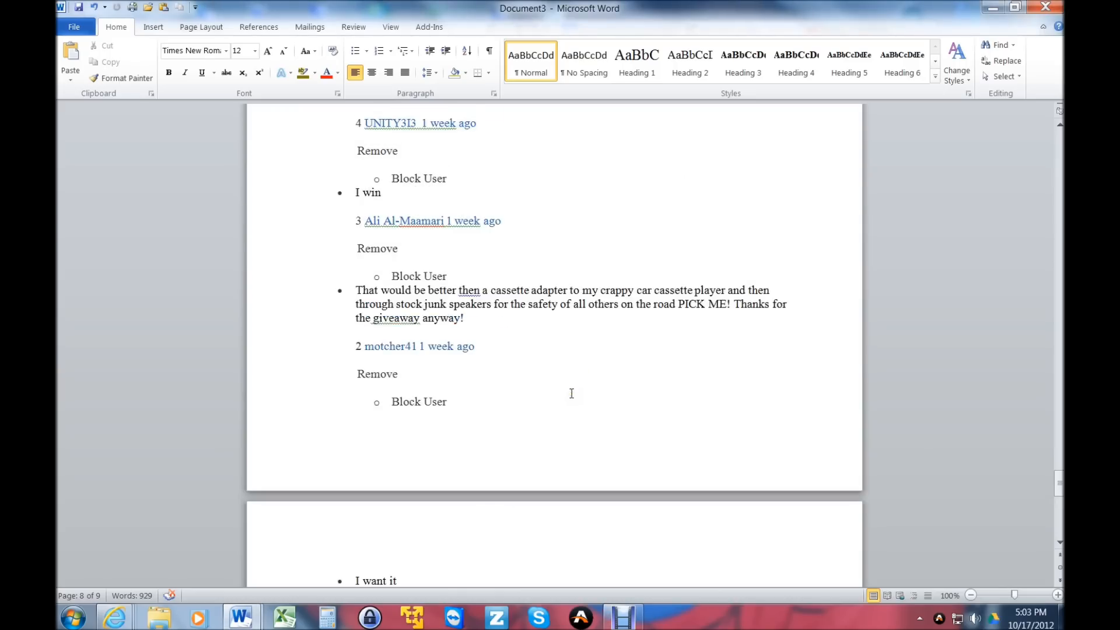
Step: Generate a random number between 1 and 53 on RANDOM.ORG
scroll(down, 3)
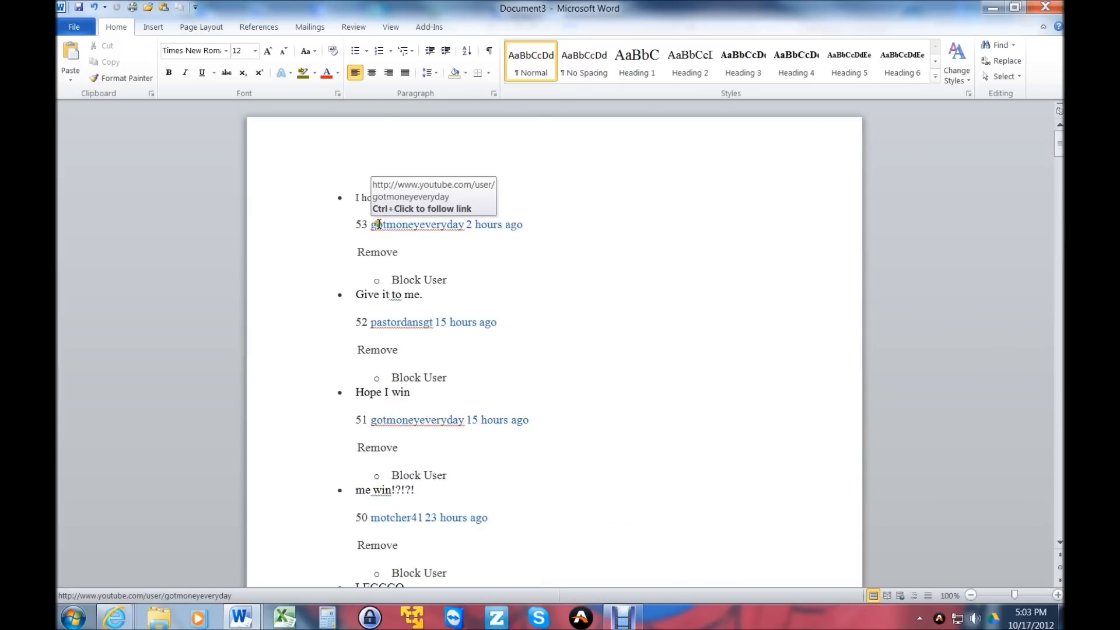
scroll(down, 3)
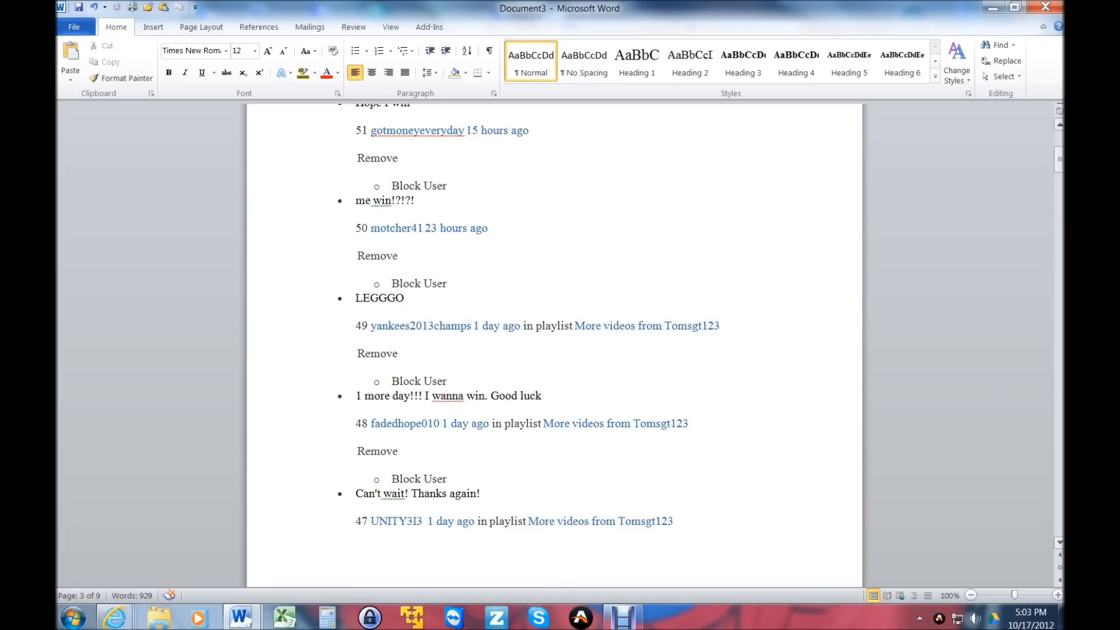
scroll(down, 3)
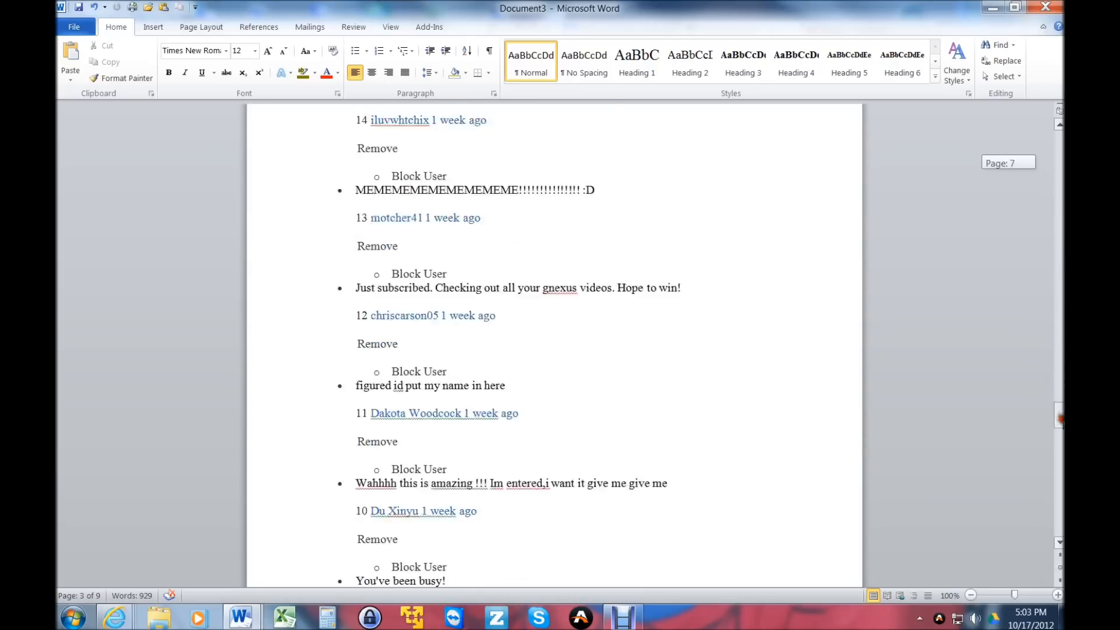
scroll(down, 3)
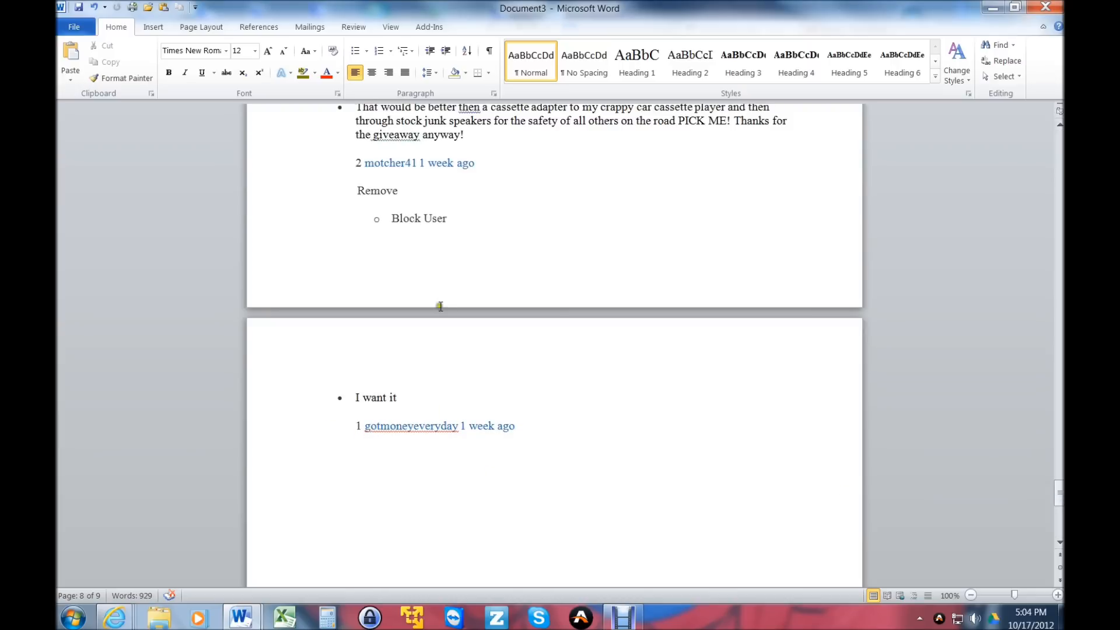
mouse_move(158, 582)
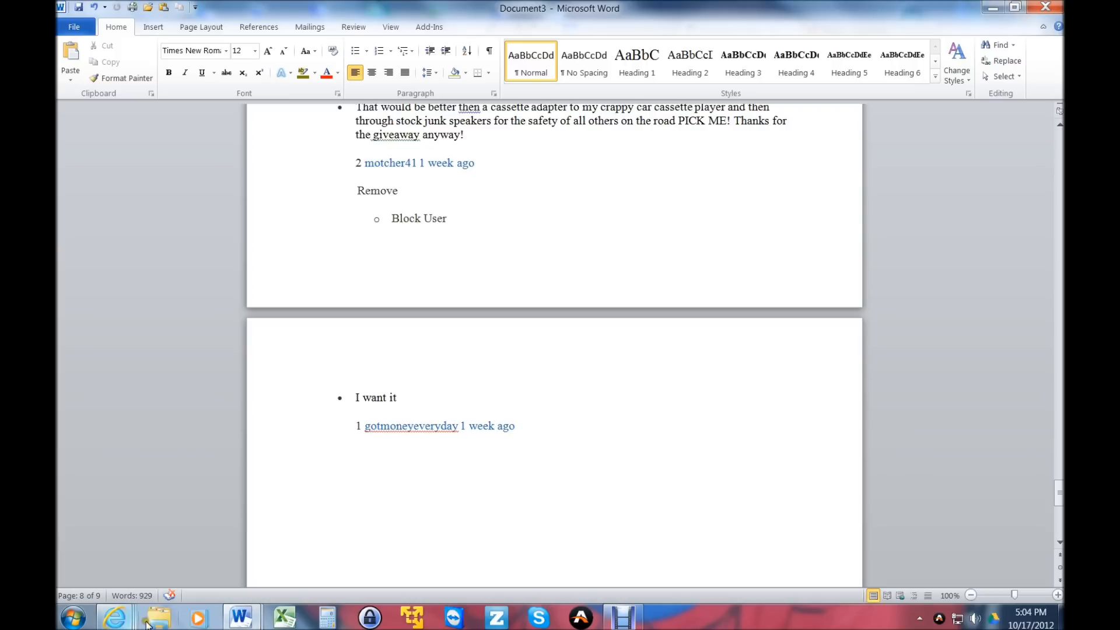
mouse_move(240, 616)
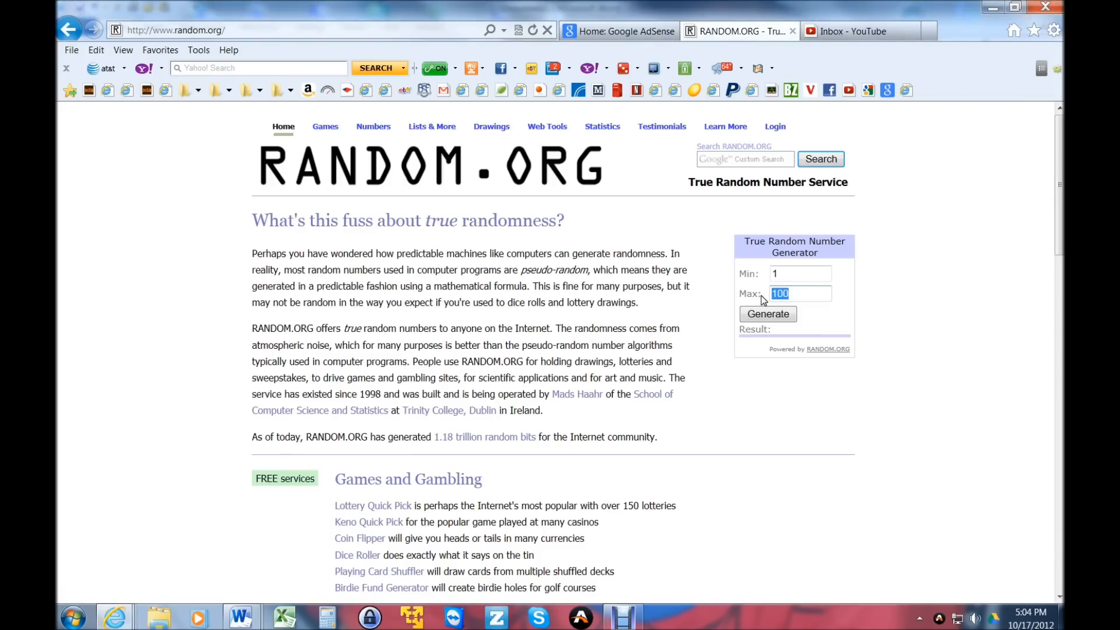
text(53)
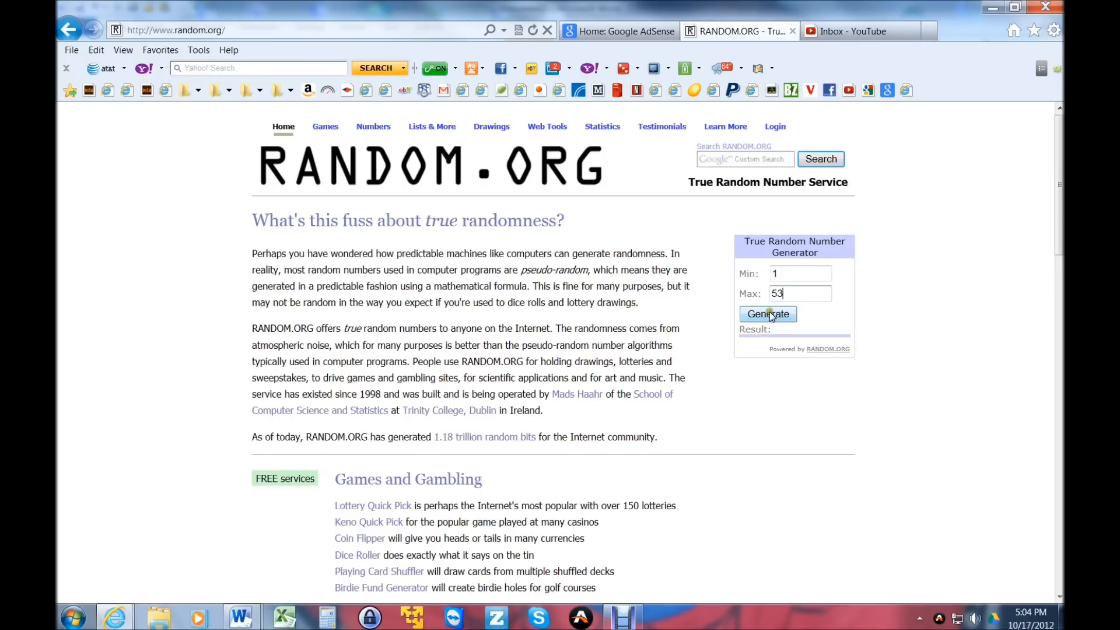
click(767, 314)
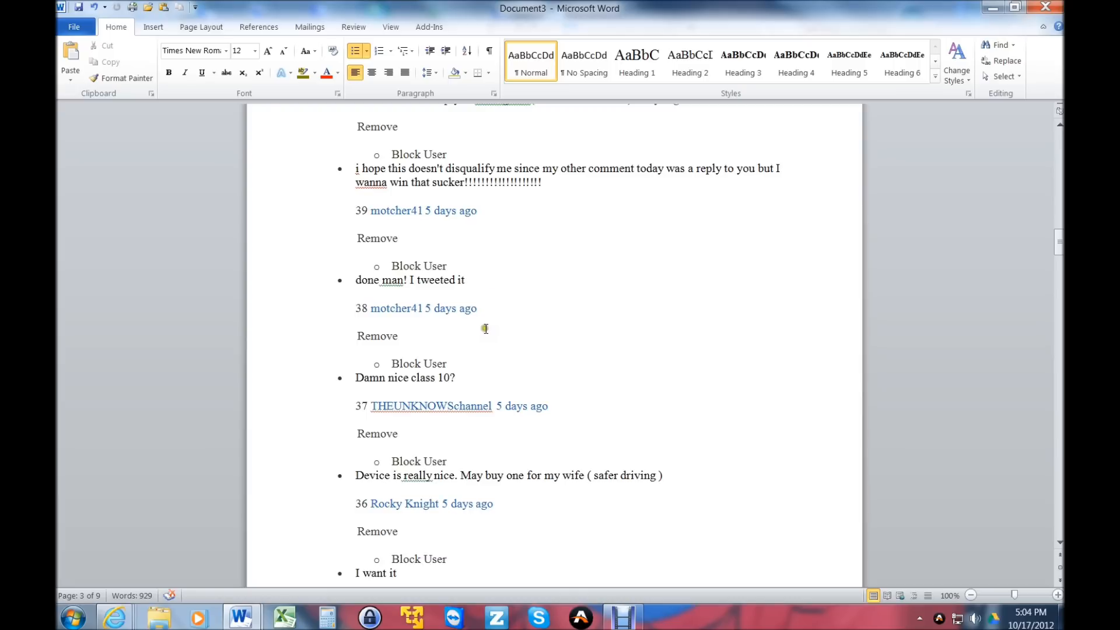
mouse_move(378, 308)
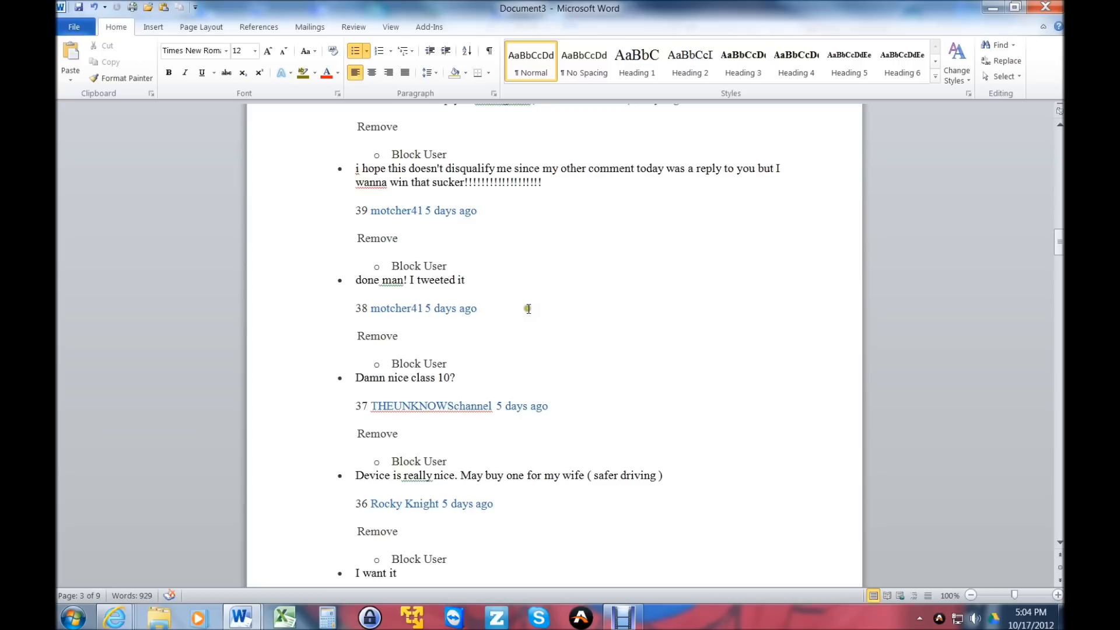
Step: Scroll the Word comments document toward comment number 38
scroll(down, 3)
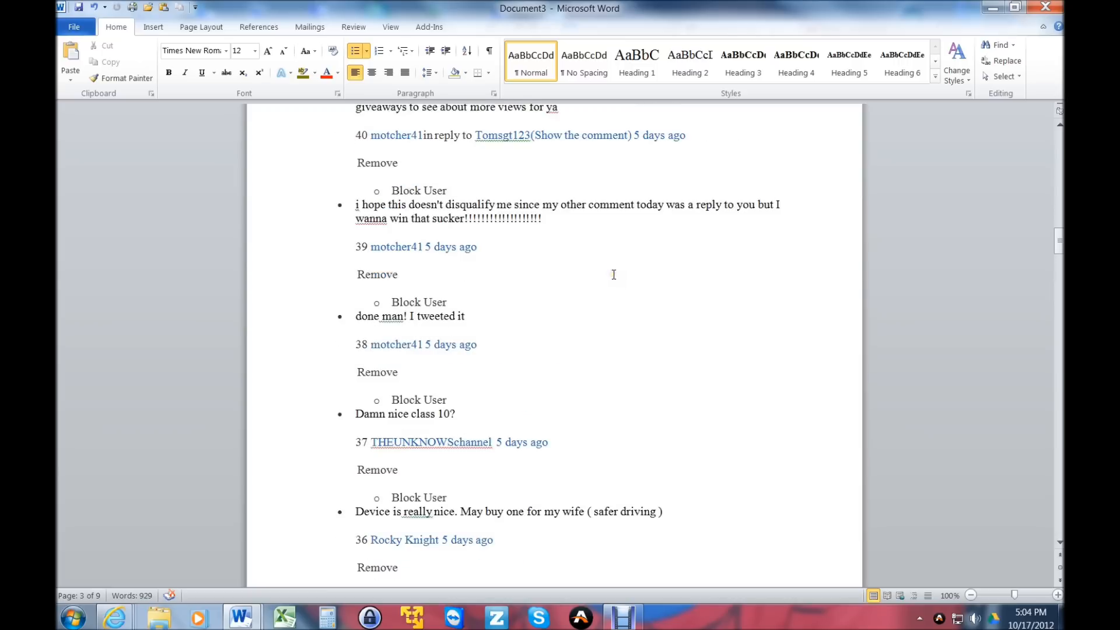
mouse_move(556, 327)
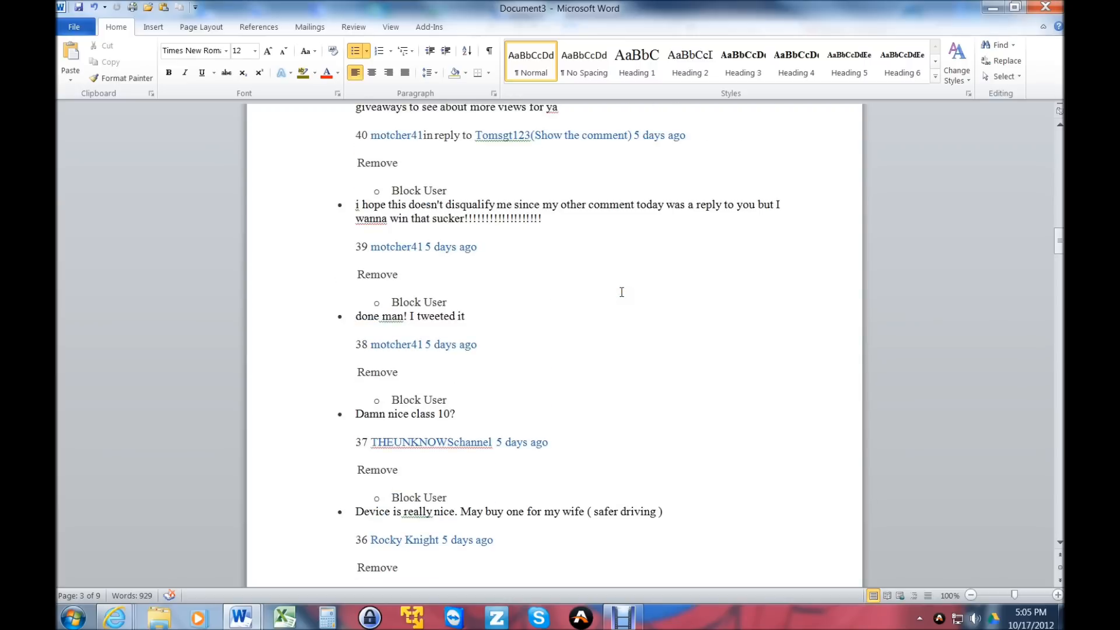
scroll(down, 3)
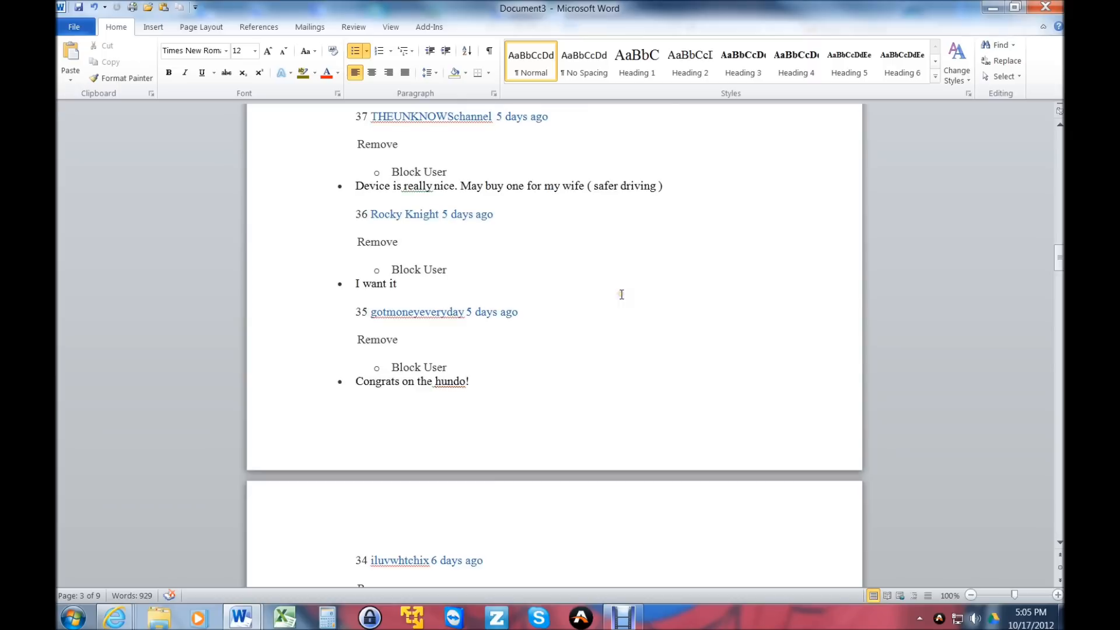
mouse_move(618, 304)
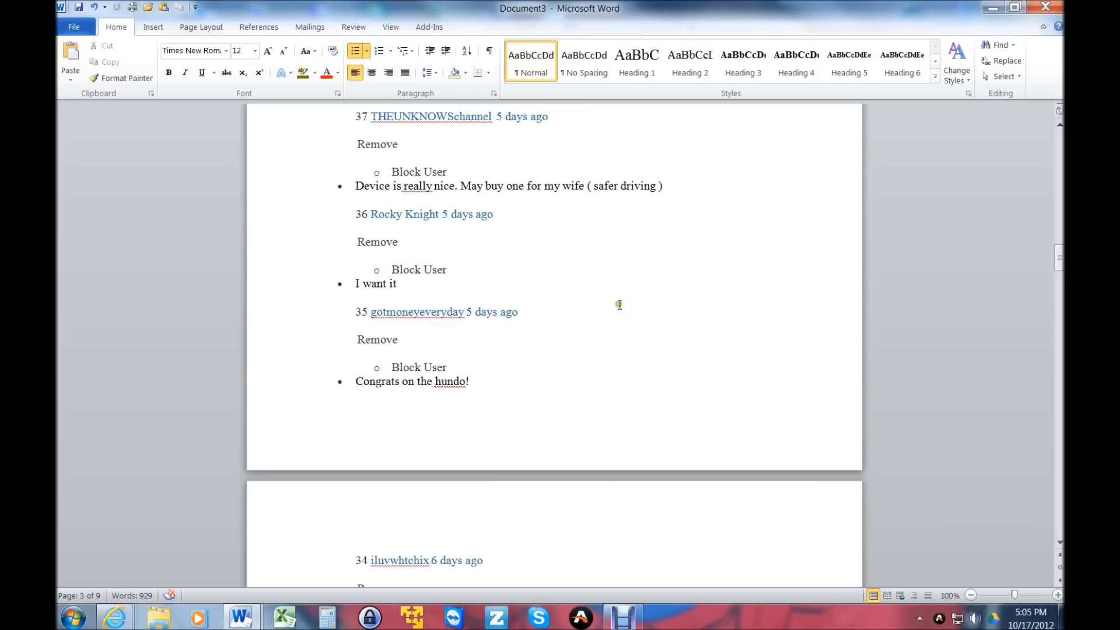
mouse_move(608, 302)
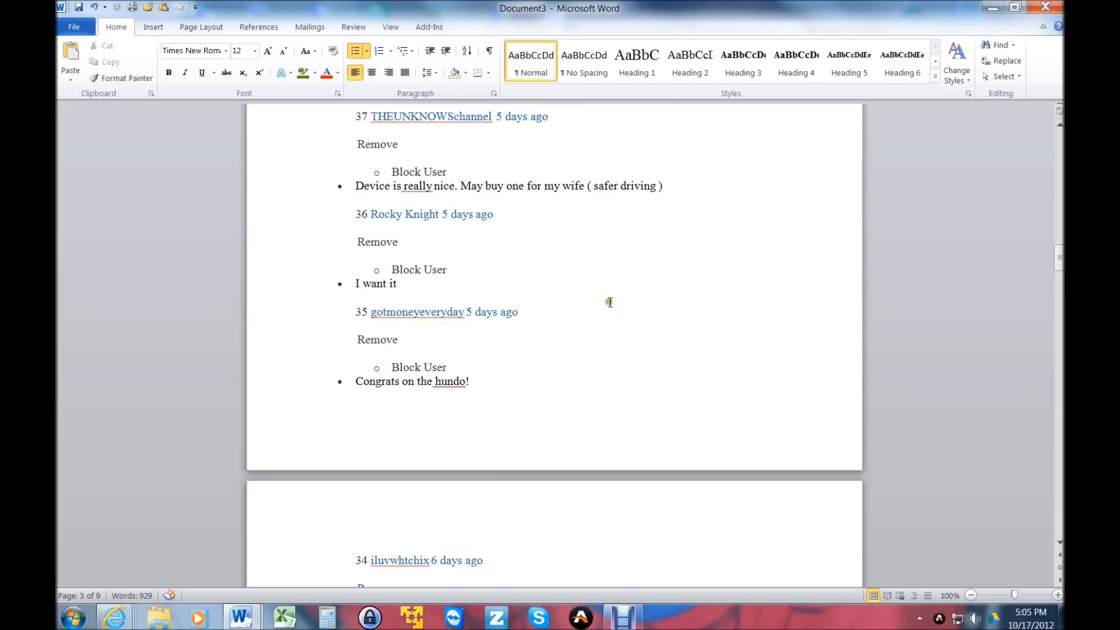
mouse_move(567, 321)
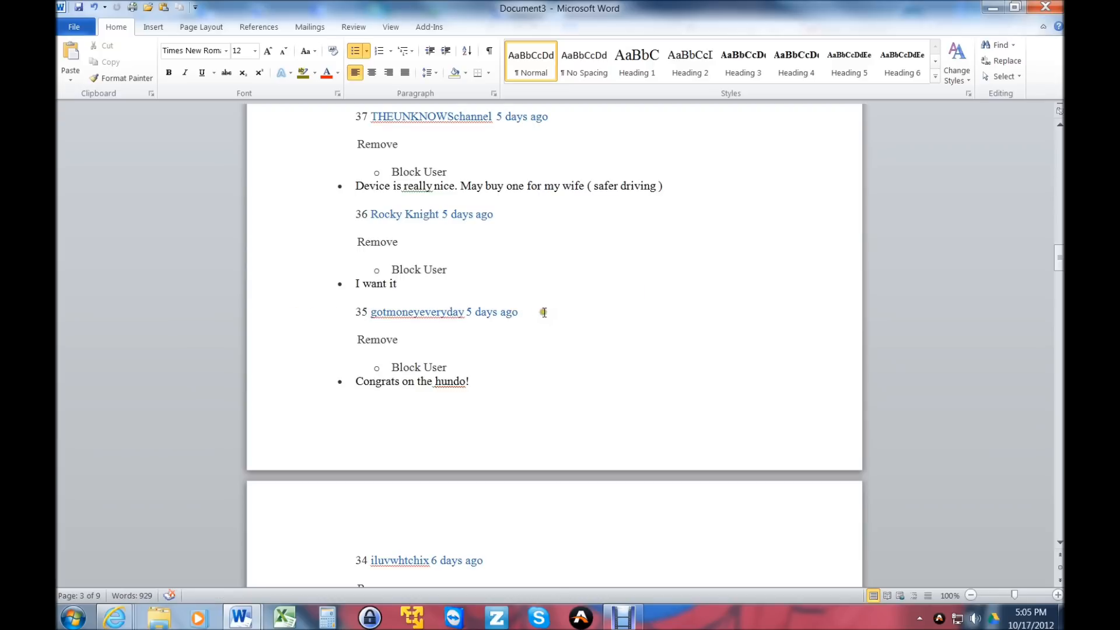
mouse_move(592, 251)
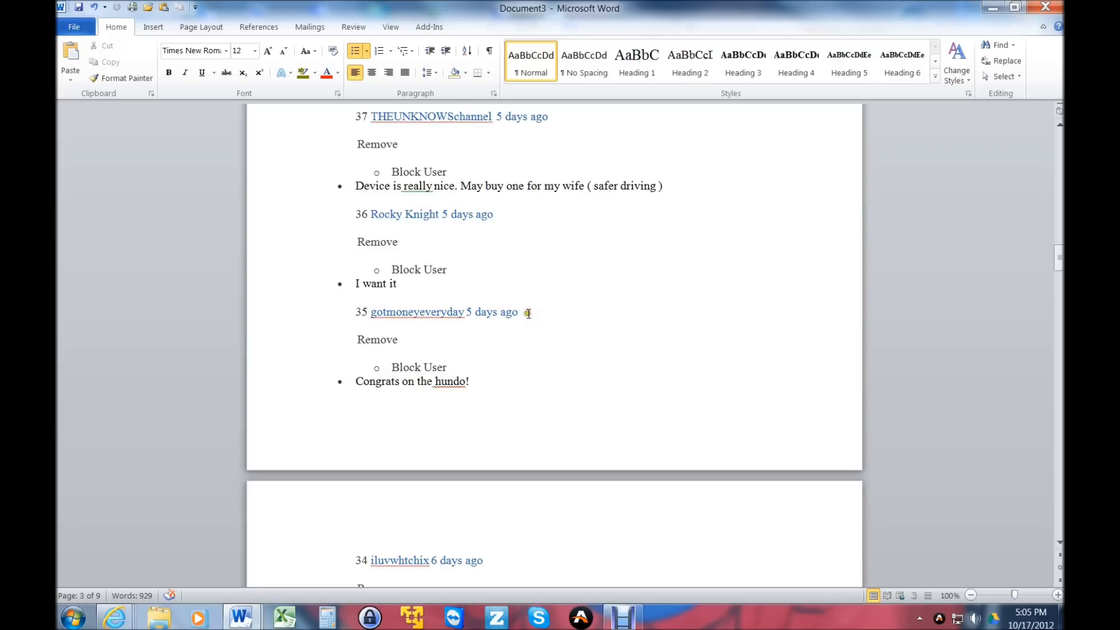
mouse_move(624, 308)
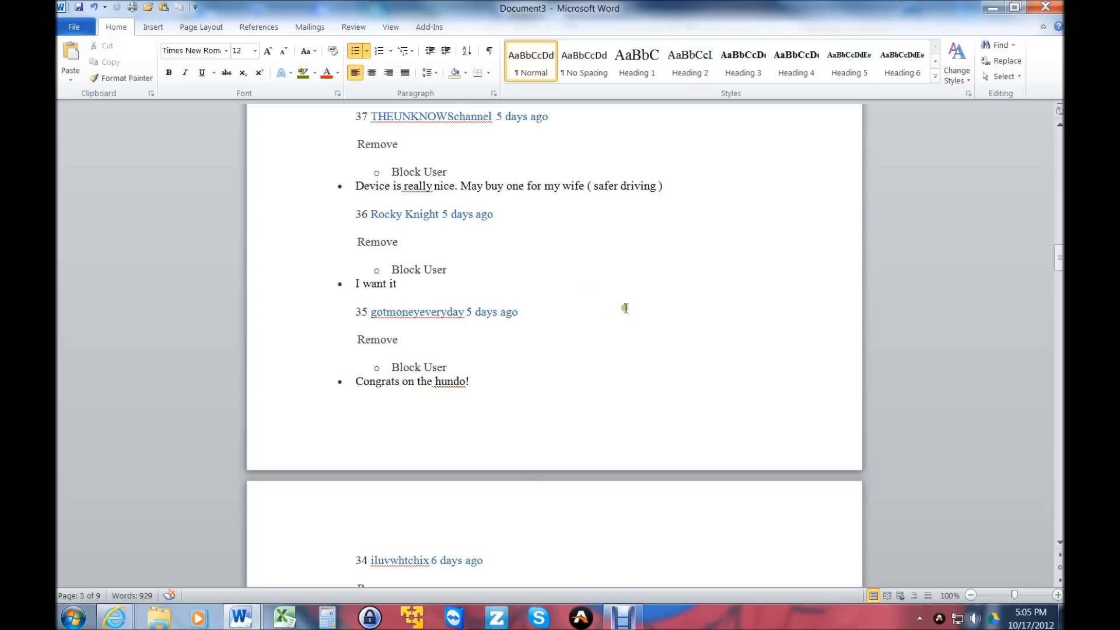
mouse_move(539, 279)
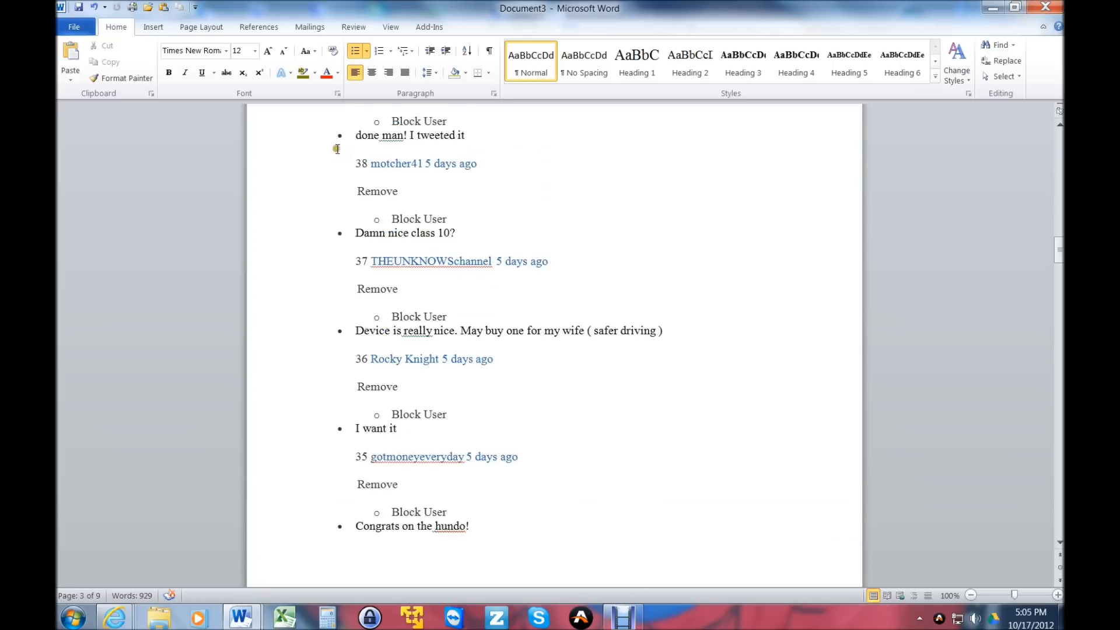
mouse_move(393, 163)
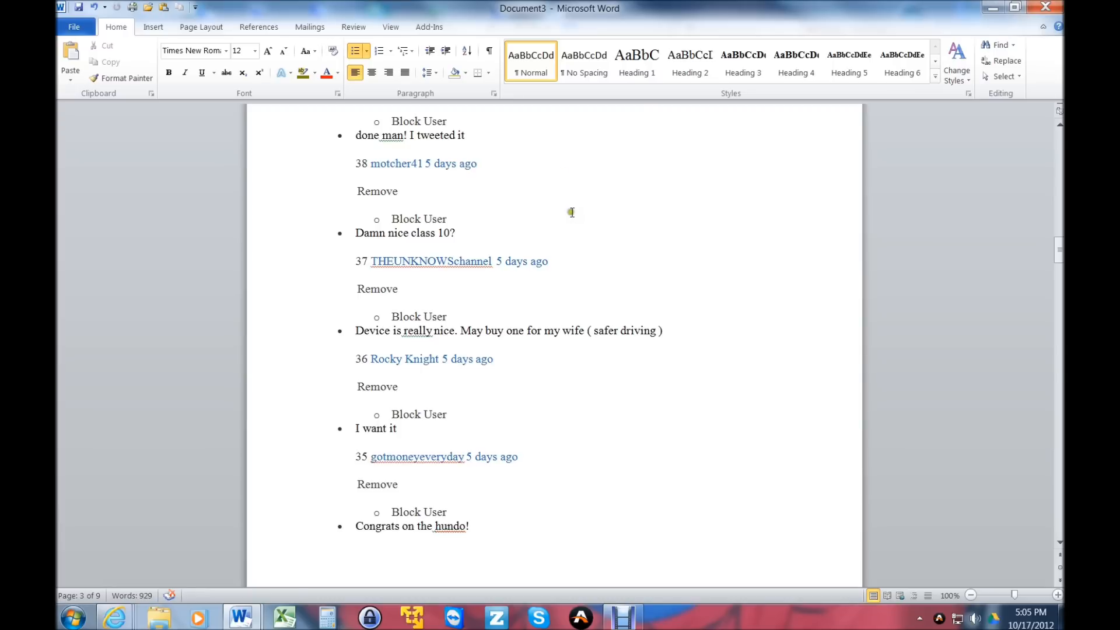
mouse_move(401, 163)
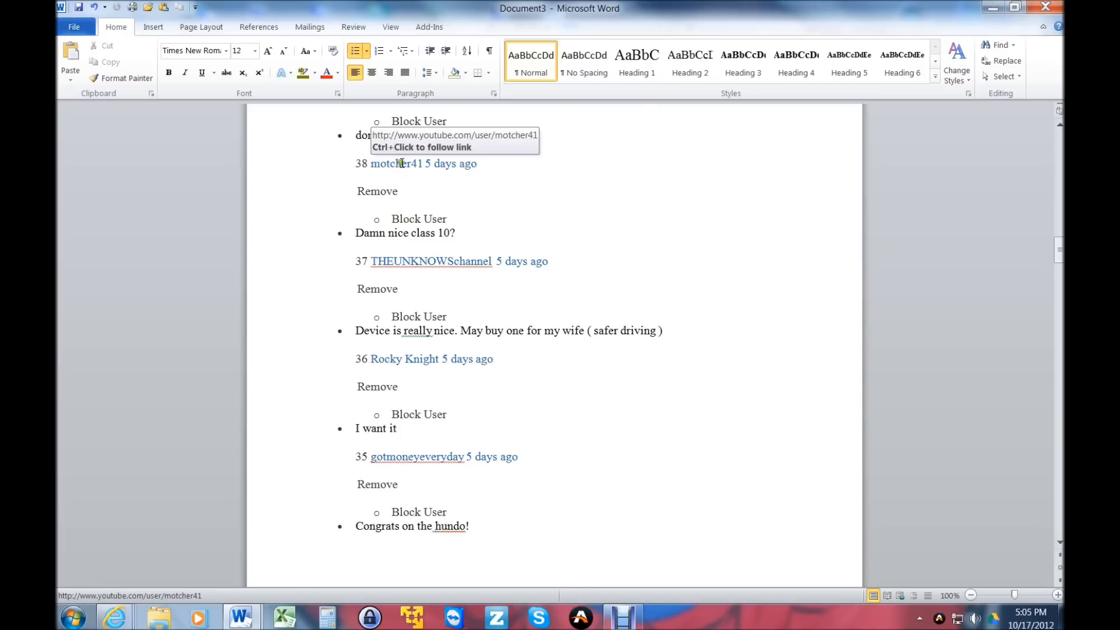
double_click(395, 163)
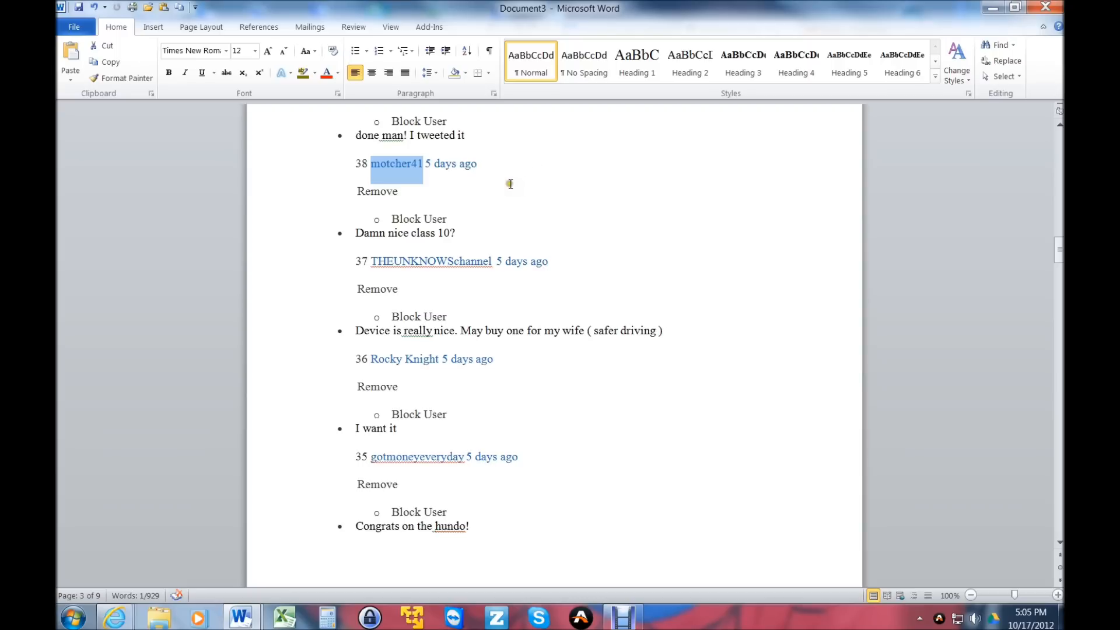
mouse_move(506, 192)
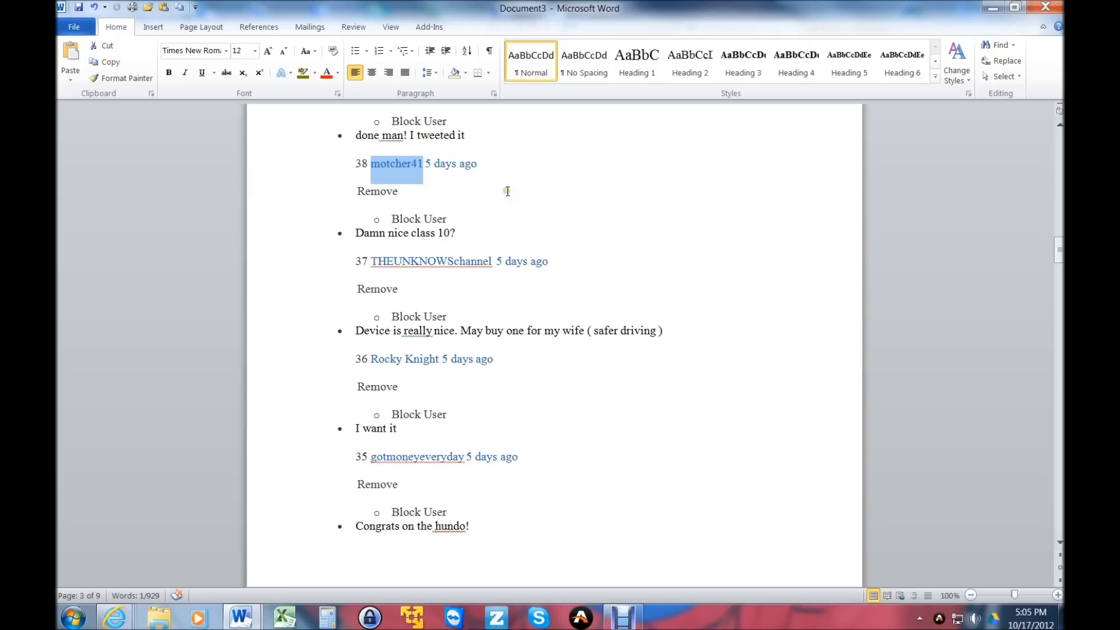